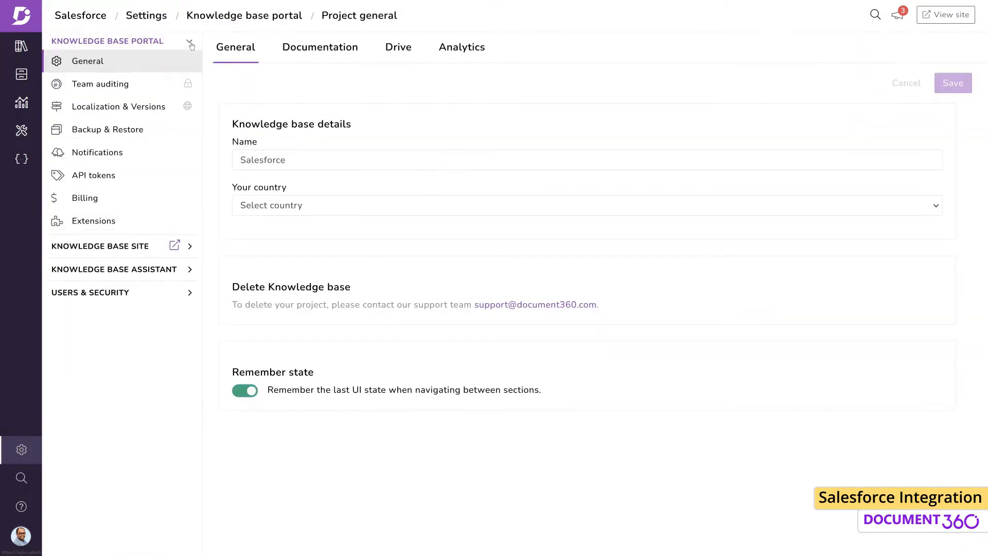
# Step: Authorize the Salesforce extension under Document360 Settings > Extensions and allow account access
pyautogui.click(93, 220)
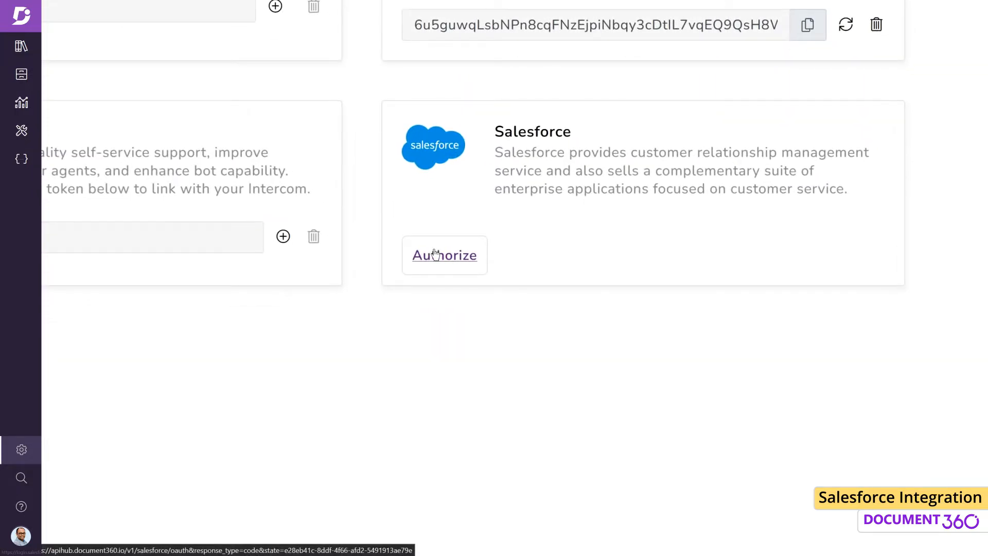
pyautogui.click(444, 255)
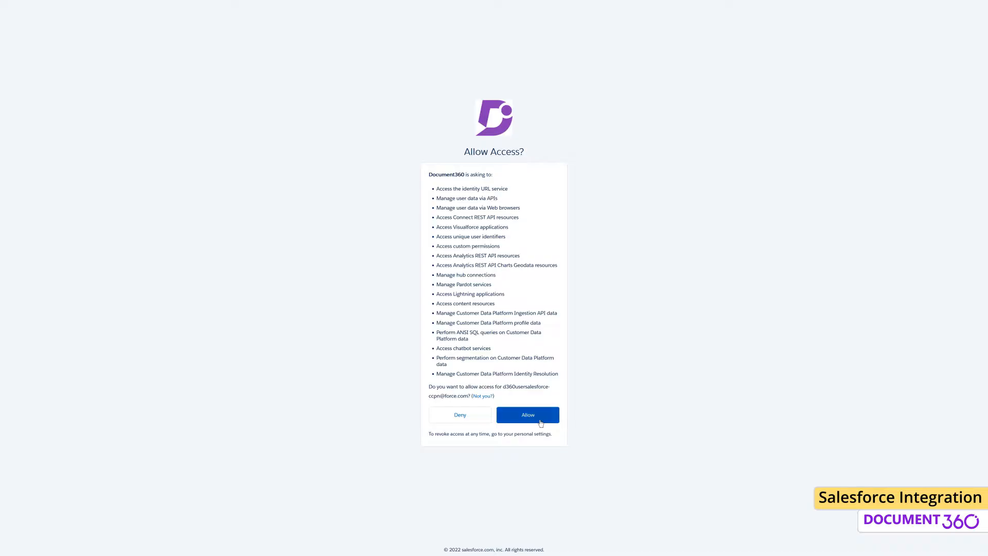
pyautogui.click(527, 415)
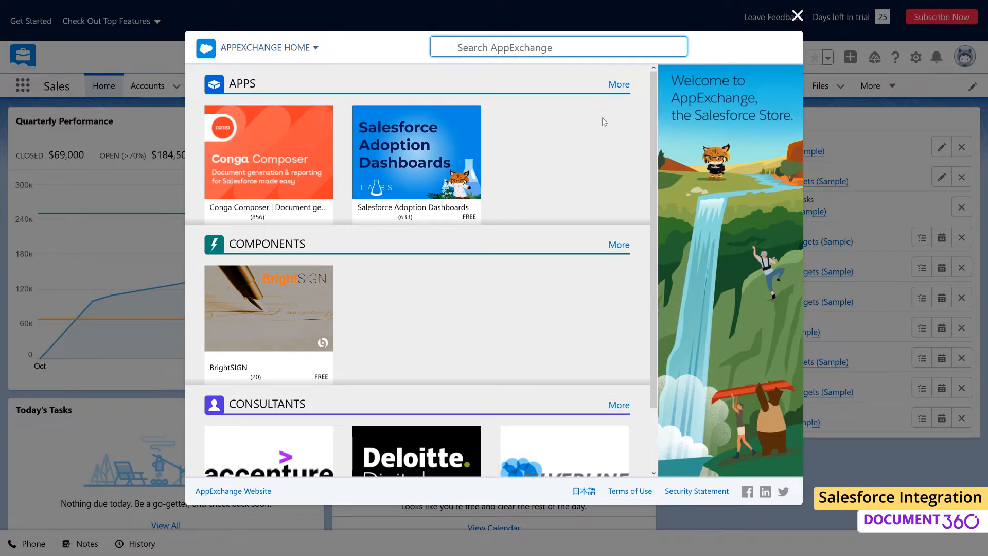
# Step: Find 'document360' on AppExchange and install the Document360 app for all users
pyautogui.write('document360')
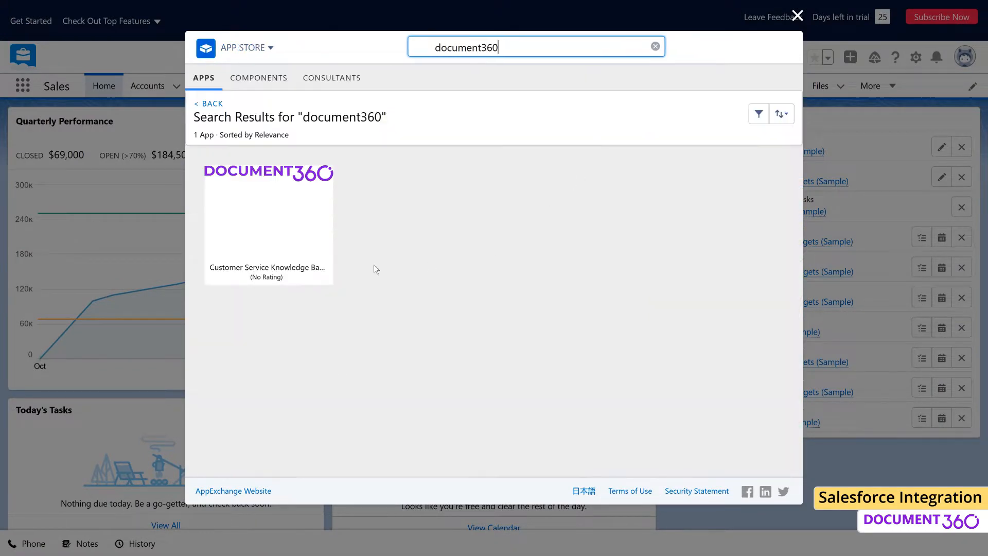
pyautogui.click(268, 221)
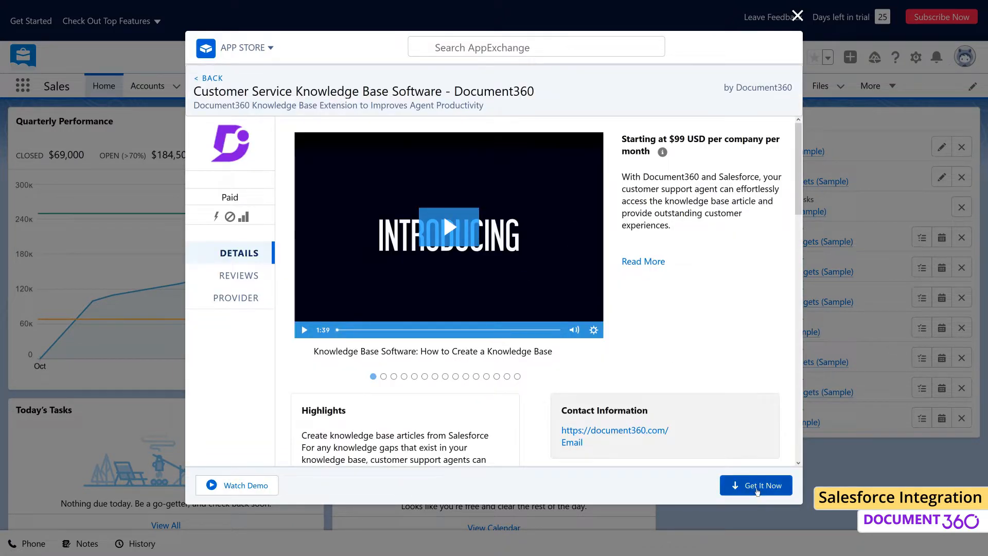
pyautogui.click(755, 485)
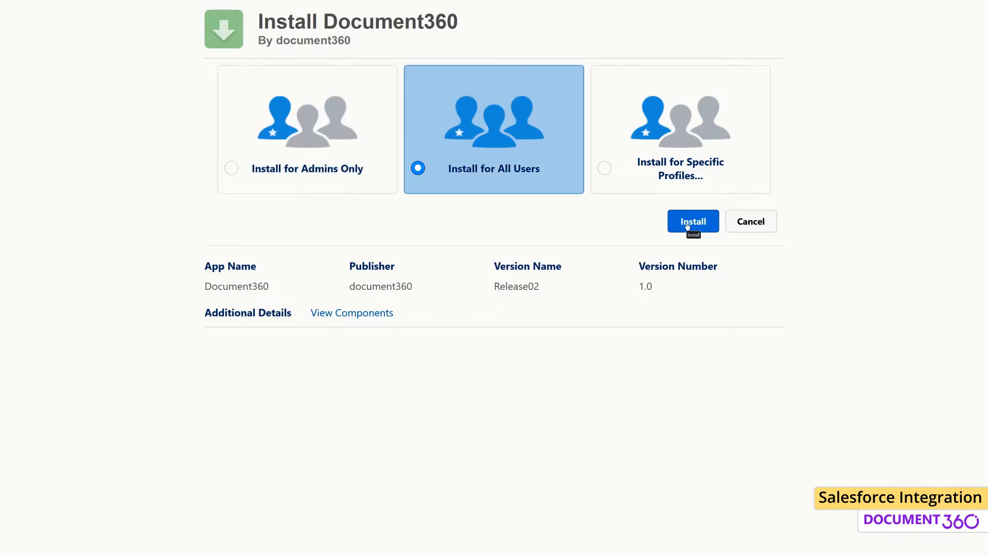
pyautogui.click(692, 221)
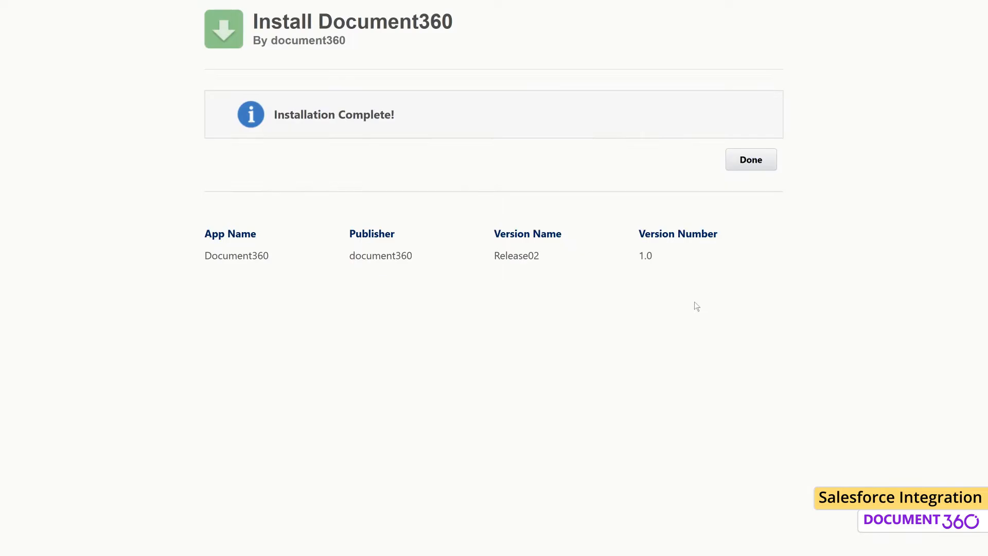
pyautogui.click(750, 159)
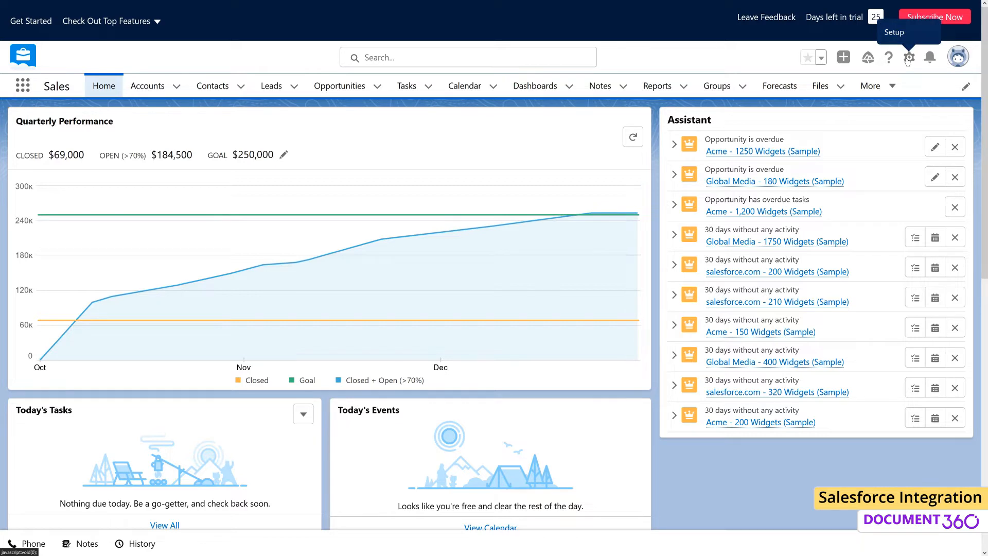
# Step: Create a 'Document360' Visualforce page in the Developer Console using the guide's canvas code
pyautogui.click(908, 57)
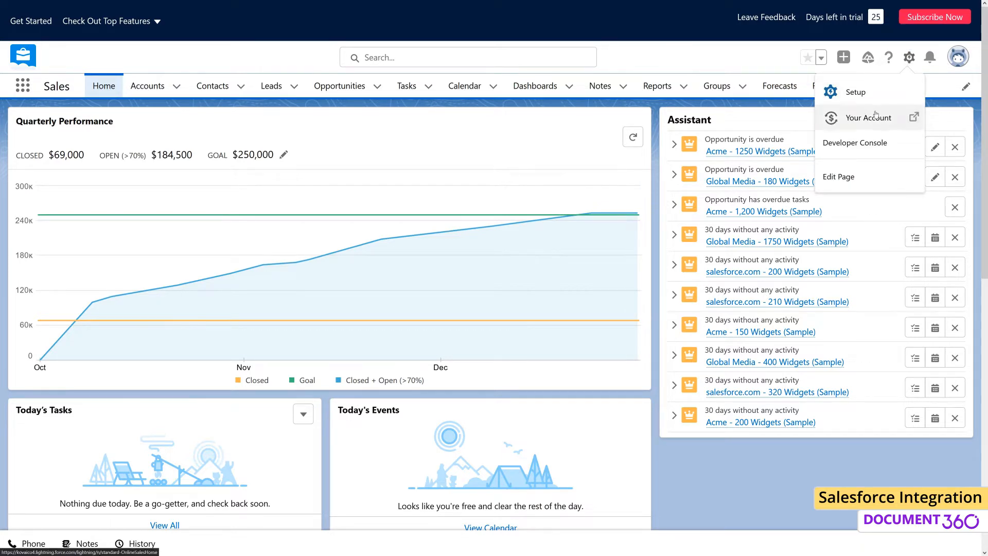
pyautogui.click(854, 142)
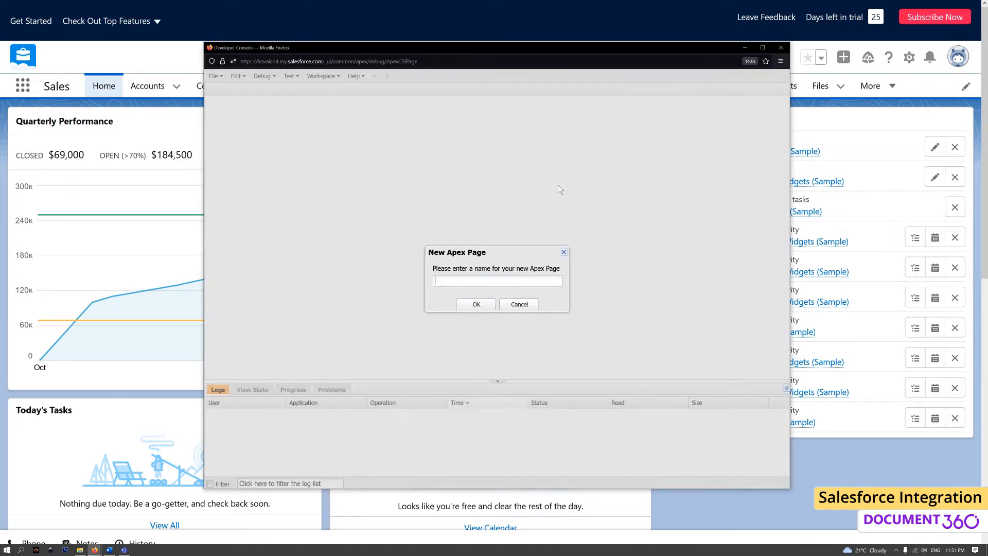
pyautogui.click(476, 304)
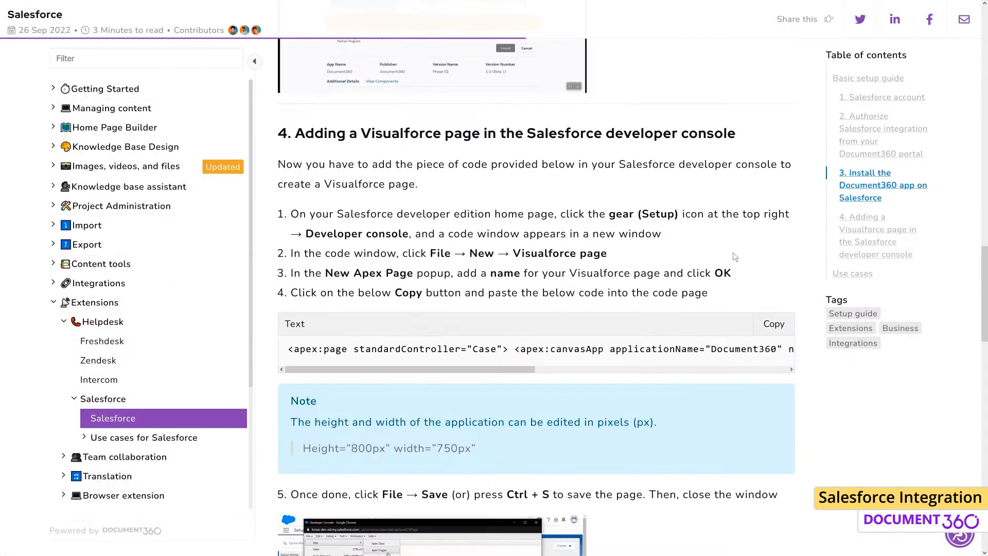
pyautogui.click(772, 323)
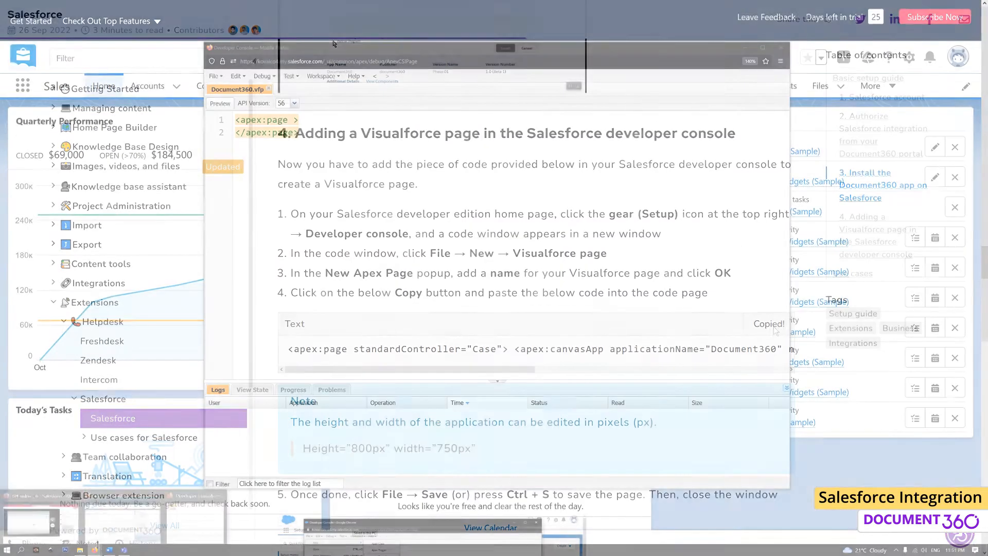
pyautogui.click(215, 76)
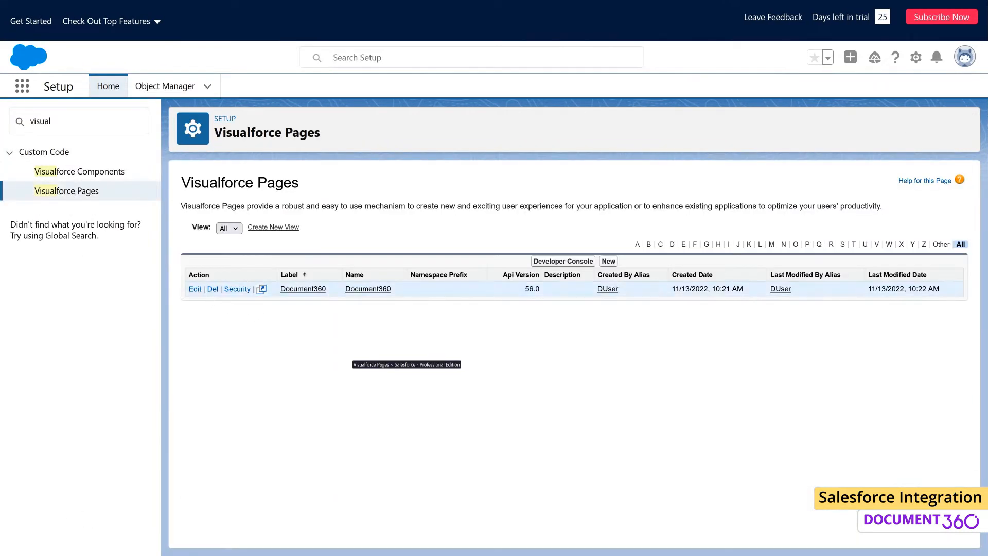
# Step: Give the Document360 page the description 'Knowledge base' and enable Lightning Experience availability
pyautogui.write('Knowledge base')
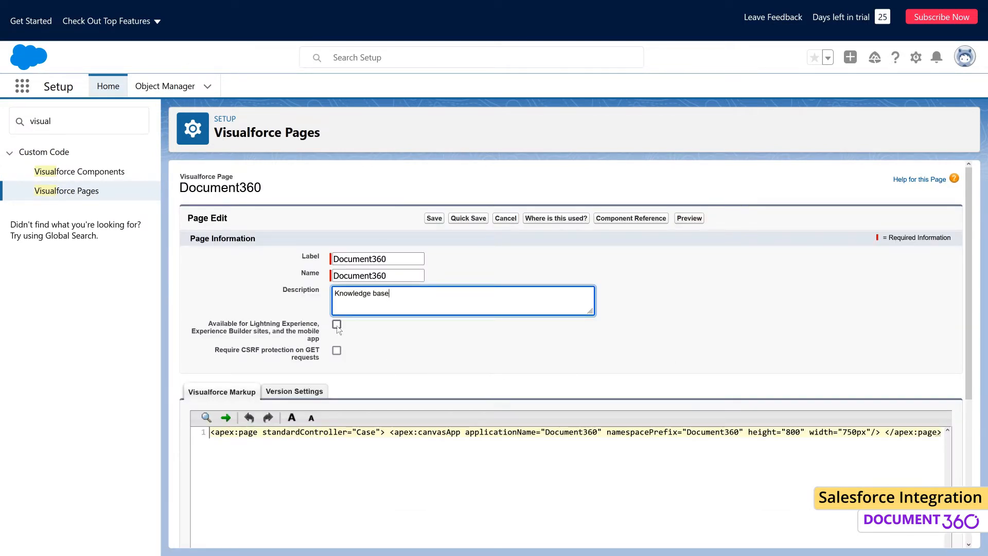
pyautogui.click(337, 325)
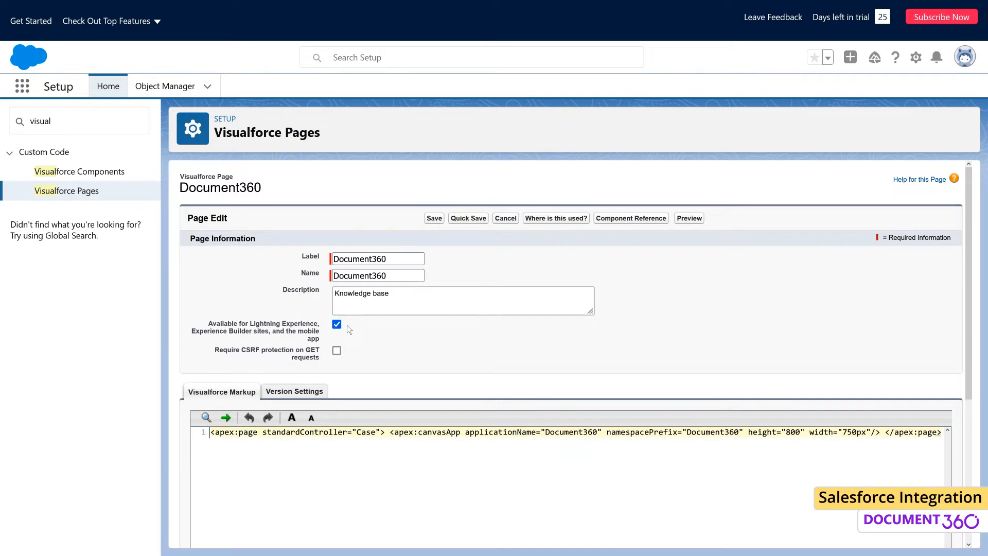
pyautogui.moveTo(446, 233)
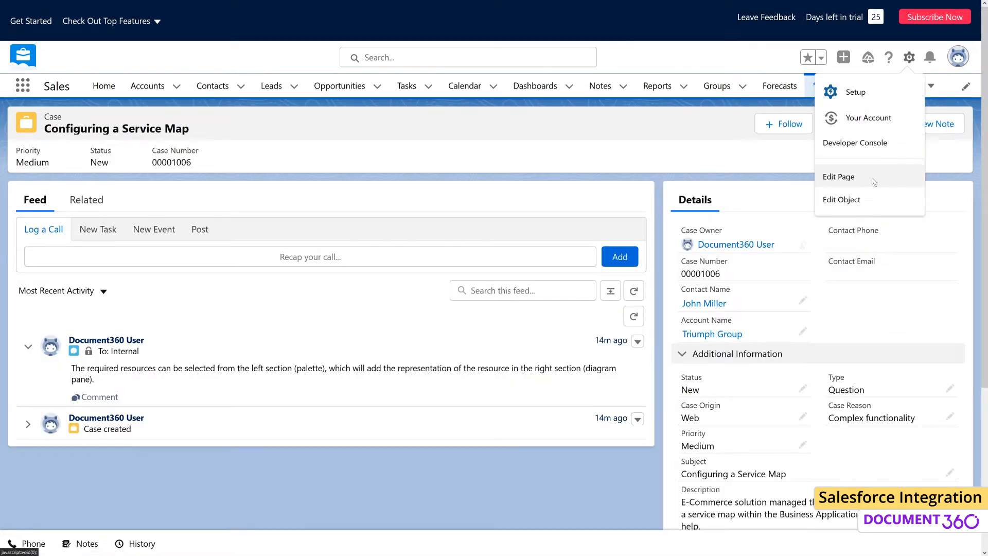
# Step: Edit the Case record page to embed the Document360 Visualforce component at 800 px height
pyautogui.click(839, 177)
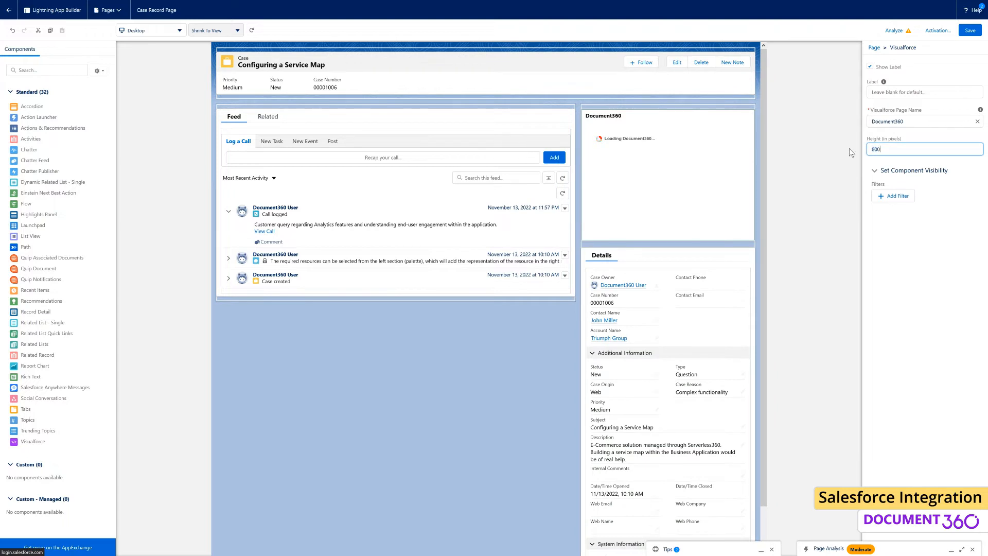
pyautogui.click(666, 115)
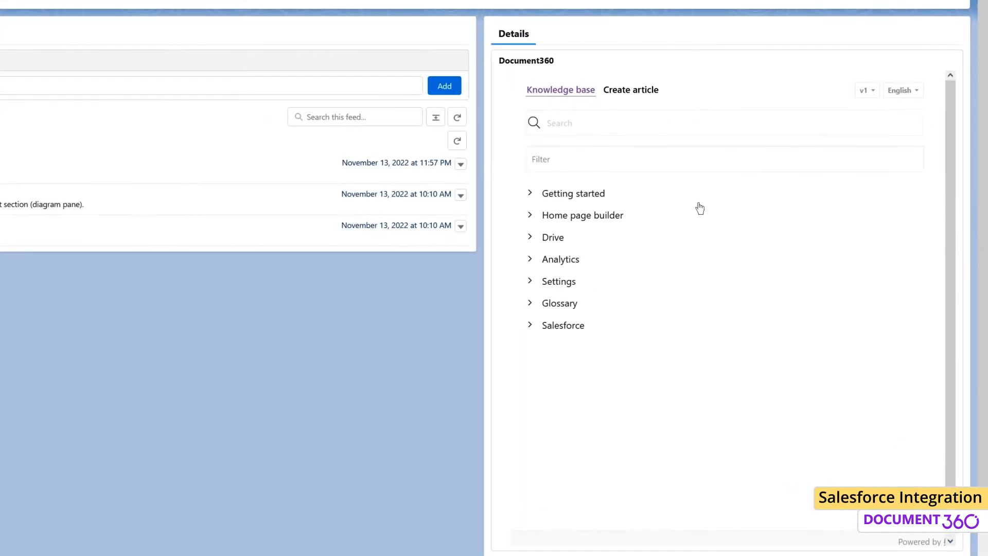
# Step: Search 'analytics', open Understanding Link Analytics, then switch the widget to version v1 (Main)
pyautogui.write('analytics')
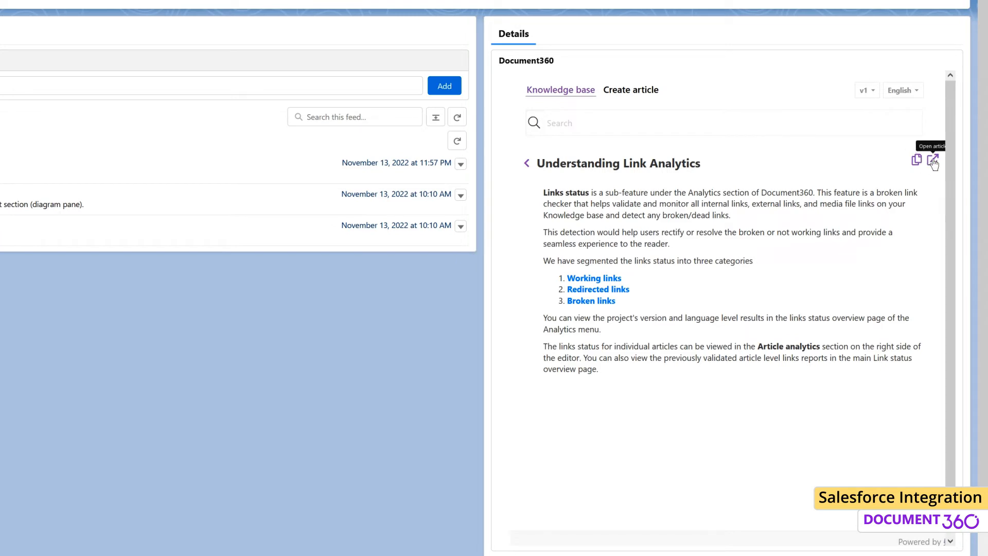
pyautogui.click(933, 160)
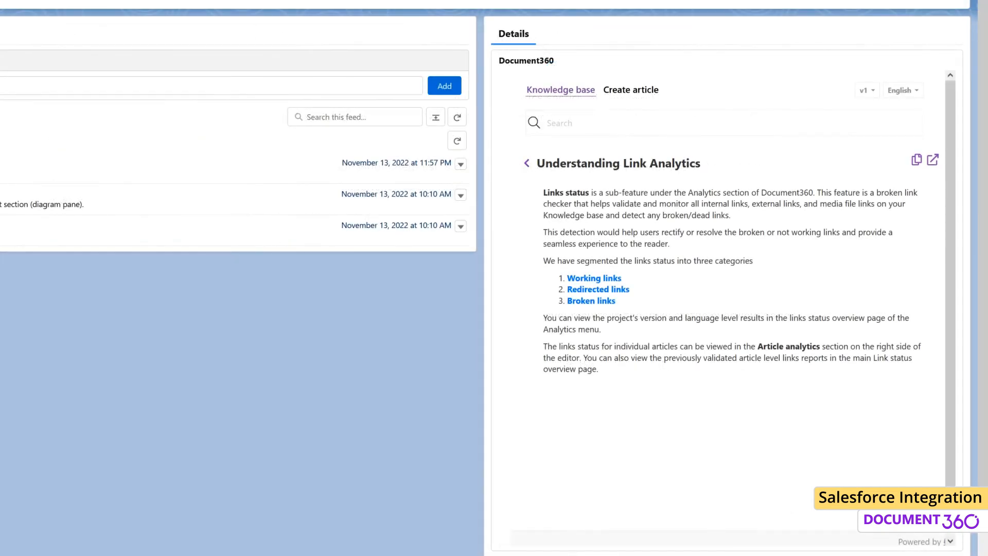
pyautogui.click(865, 90)
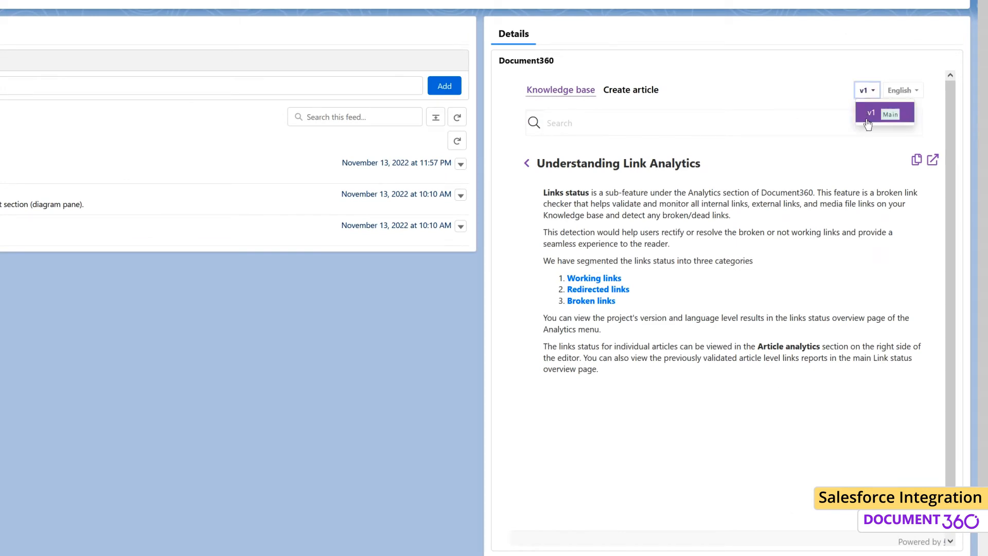
pyautogui.click(902, 89)
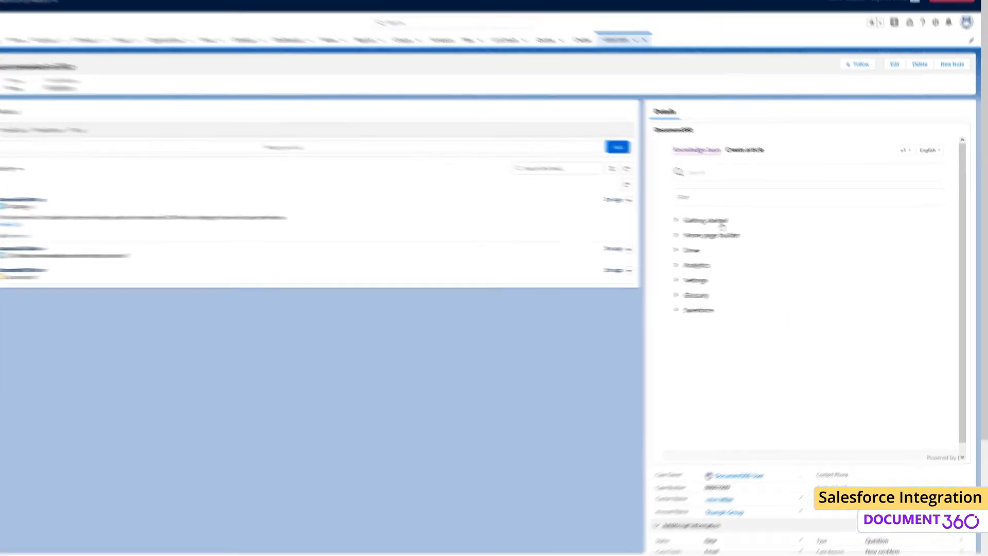
# Step: Create the Settings article 'Convert to SSO account' with SSO conversion information and save it
pyautogui.click(639, 95)
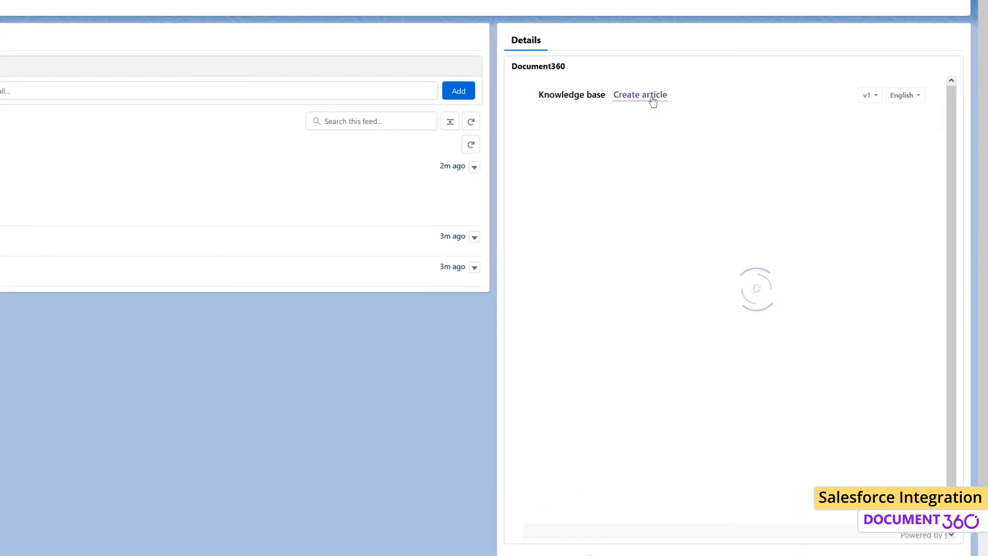
pyautogui.write('Convert to SSO account')
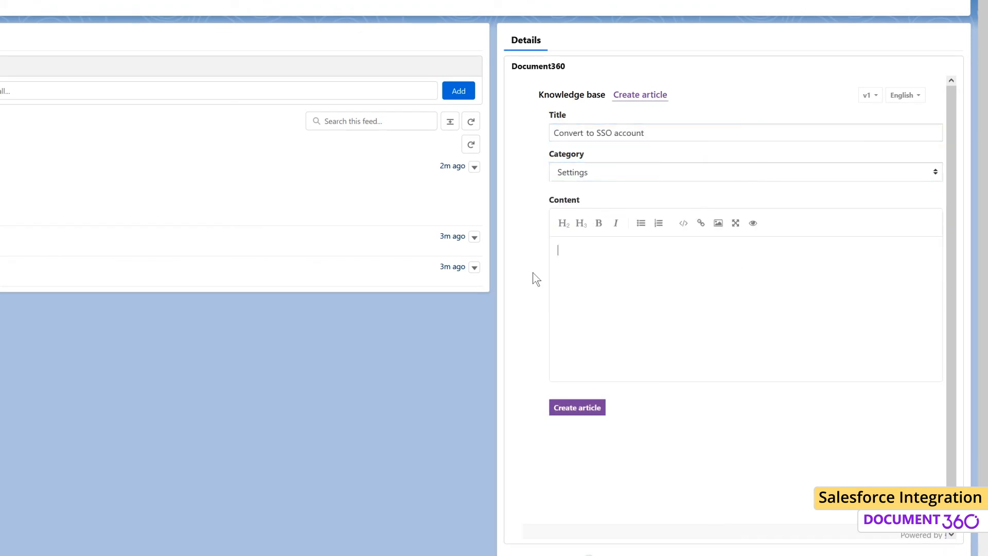
pyautogui.write('Information on how to convert an existing team account to an SSO account is currently unavailable in the documentation. Please add relevant article to the knowledge base.')
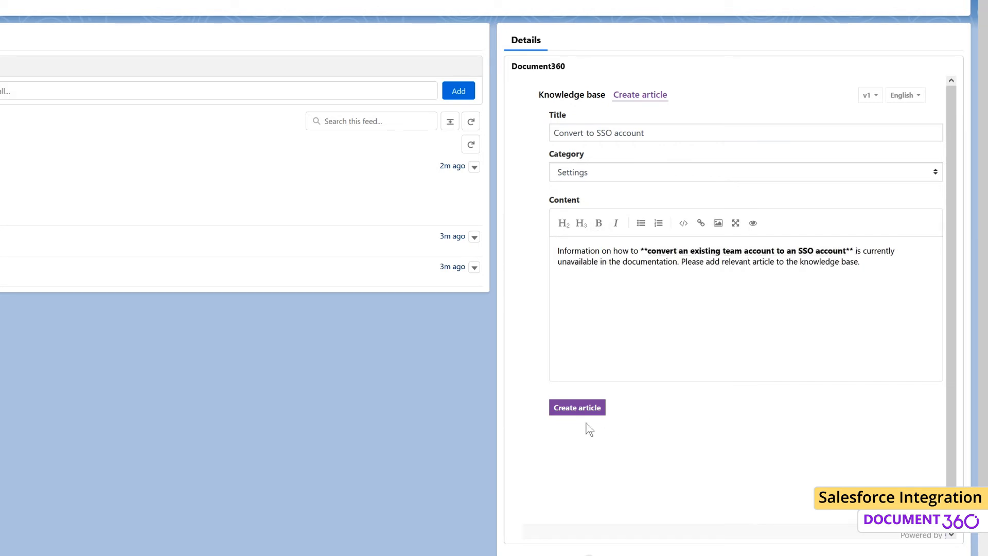
pyautogui.click(576, 407)
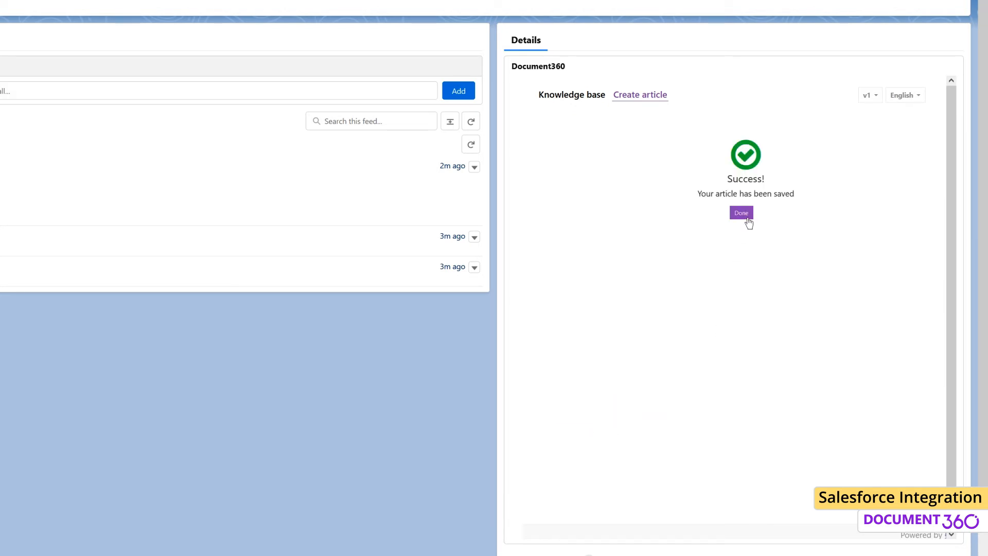
pyautogui.click(741, 212)
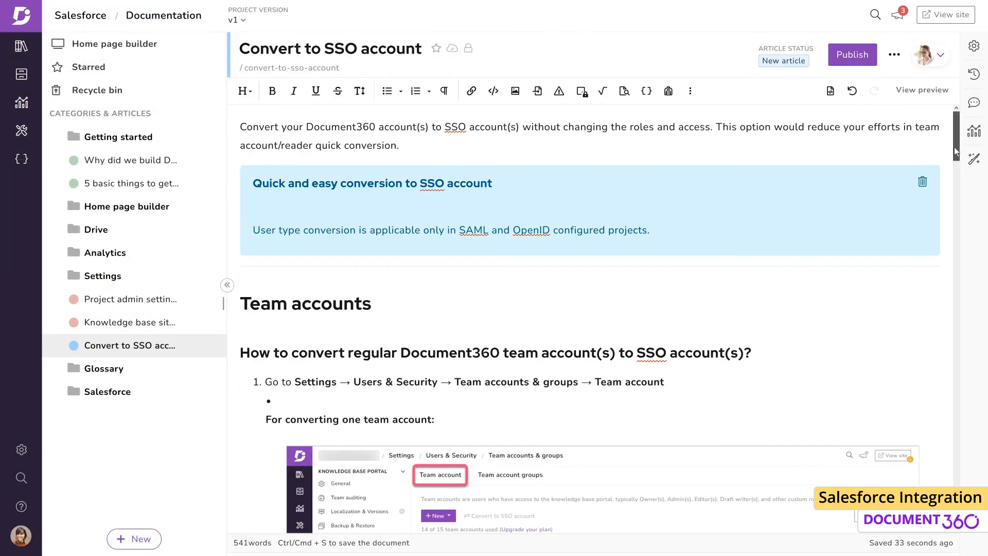
# Step: Publish the 'Convert to SSO account' article and re-authorize the Salesforce extension
pyautogui.scroll(-3)
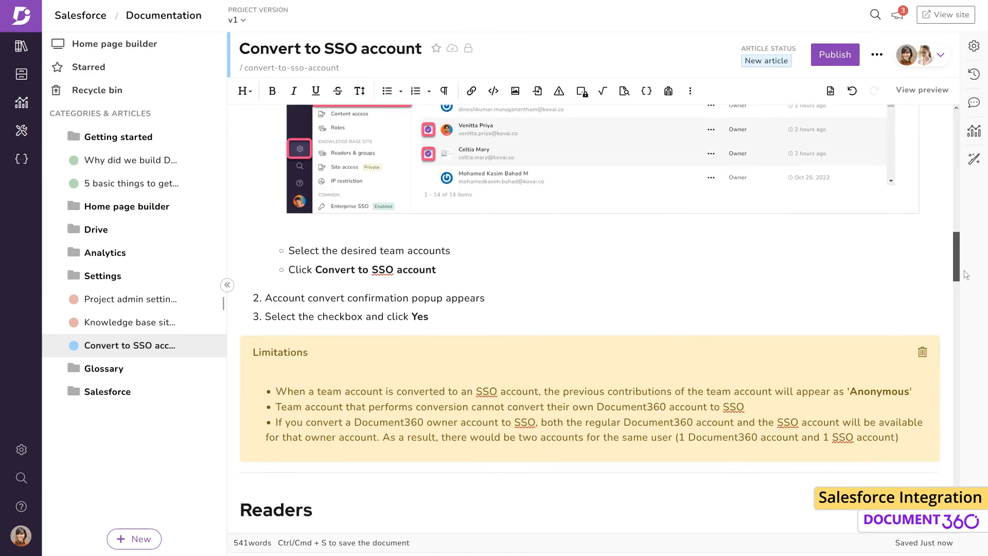
pyautogui.scroll(-3)
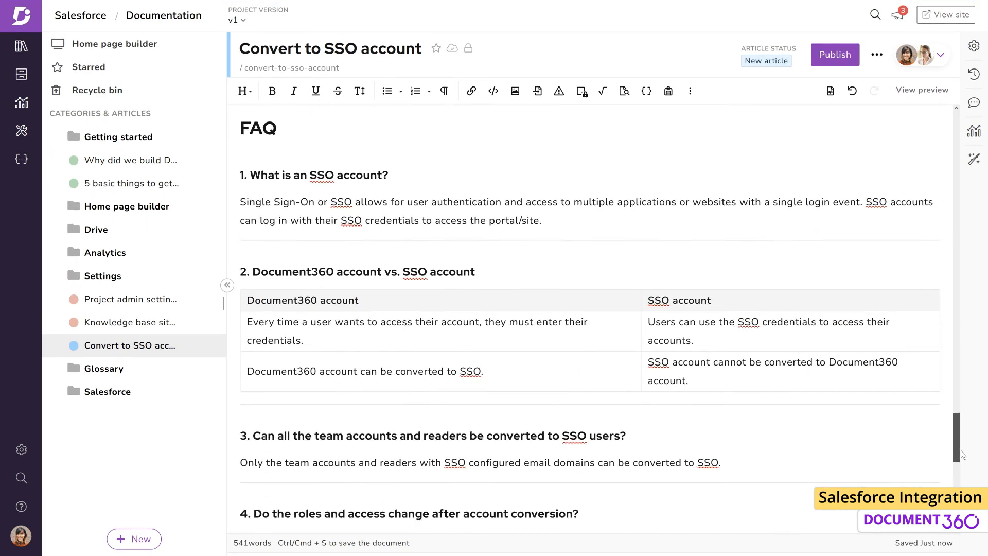
pyautogui.click(834, 54)
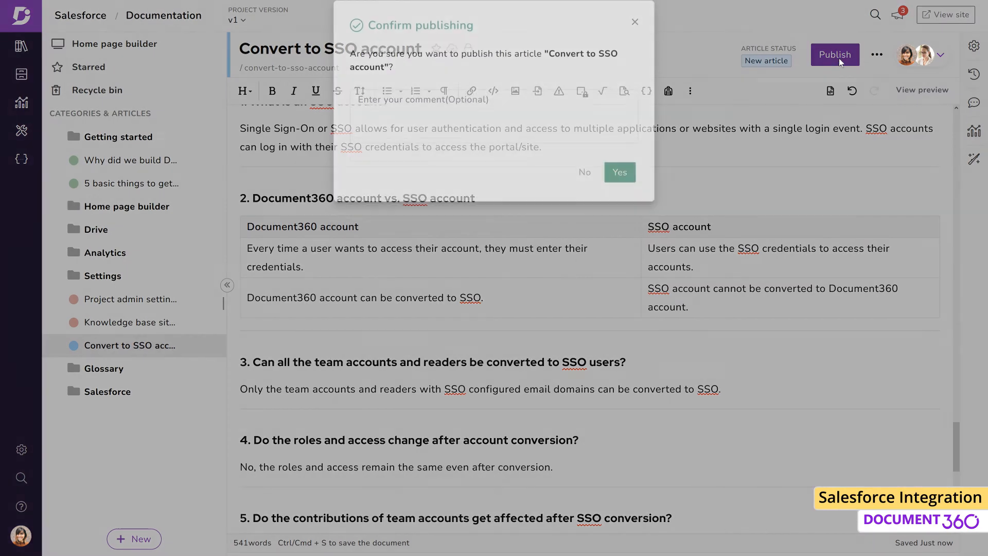
pyautogui.click(619, 172)
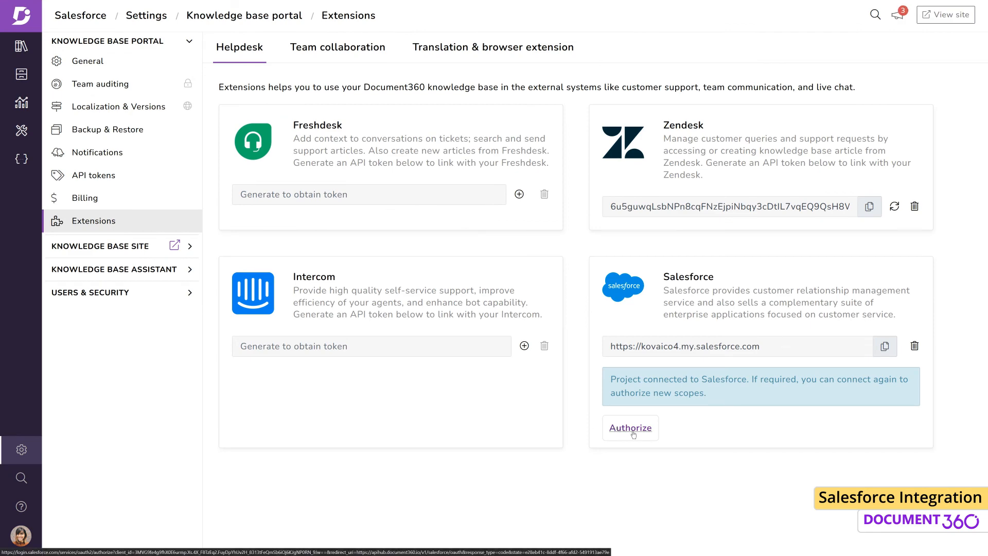
pyautogui.click(630, 427)
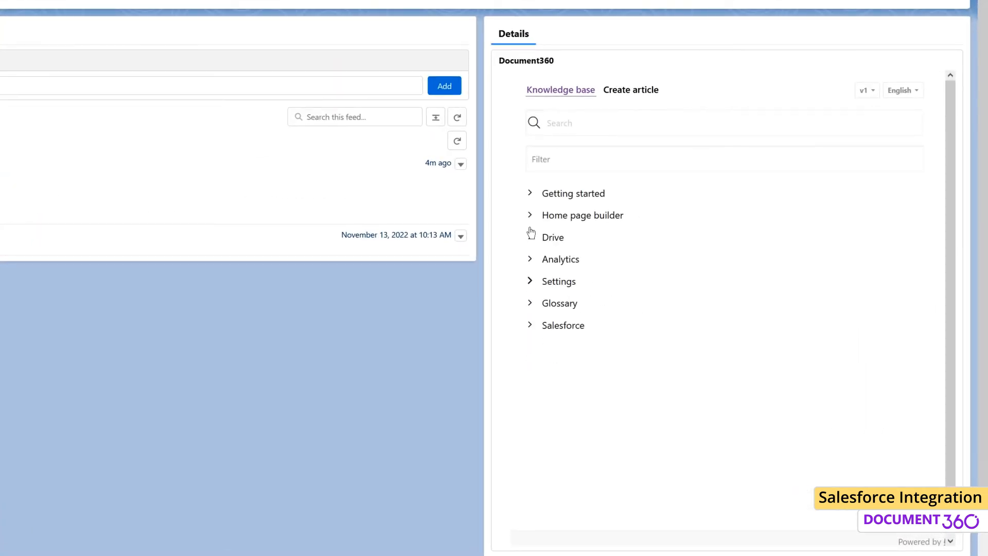
# Step: Search 'cost' in the widget and post the What is Cost Analyzer link to the case feed
pyautogui.write('cost')
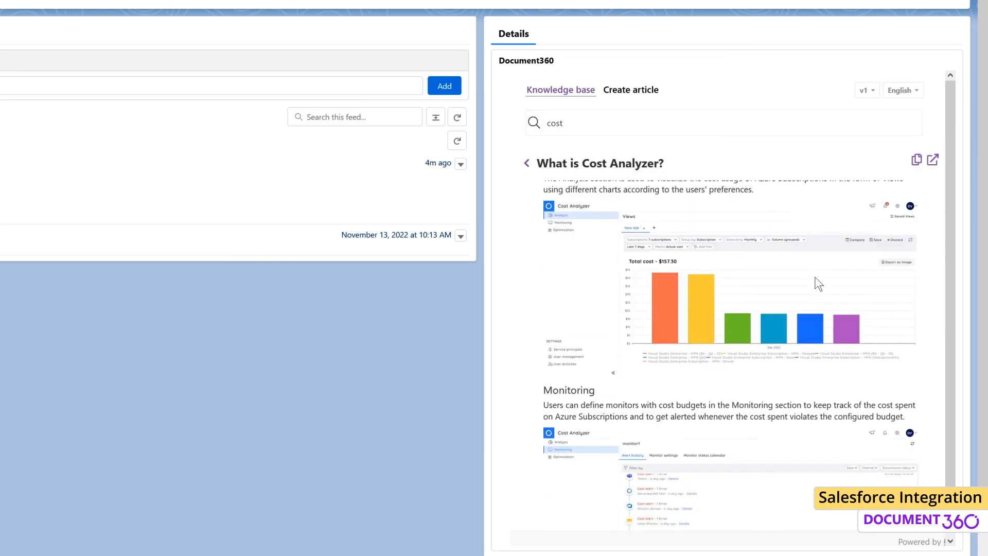
pyautogui.scroll(-3)
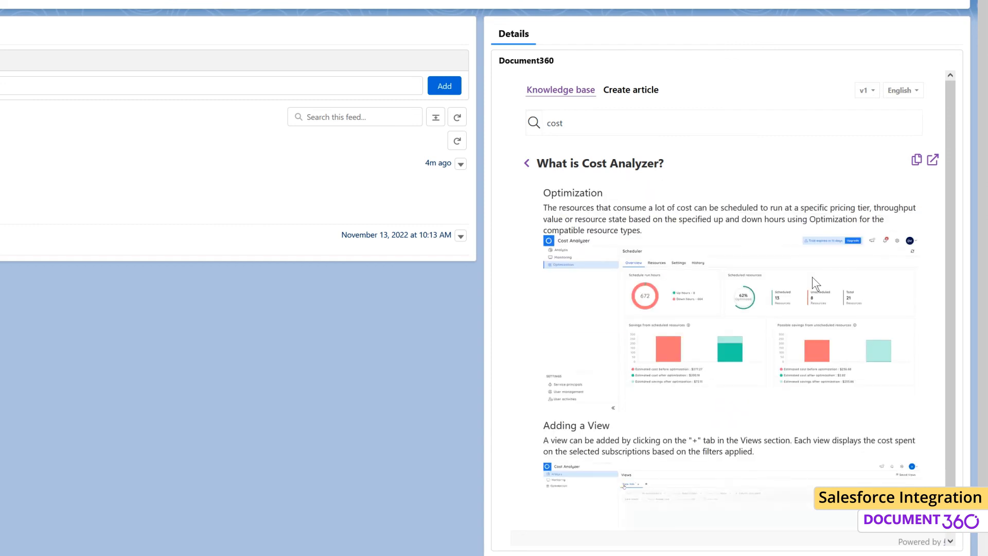
pyautogui.scroll(-3)
pyautogui.write('Please check out this link and let me kno')
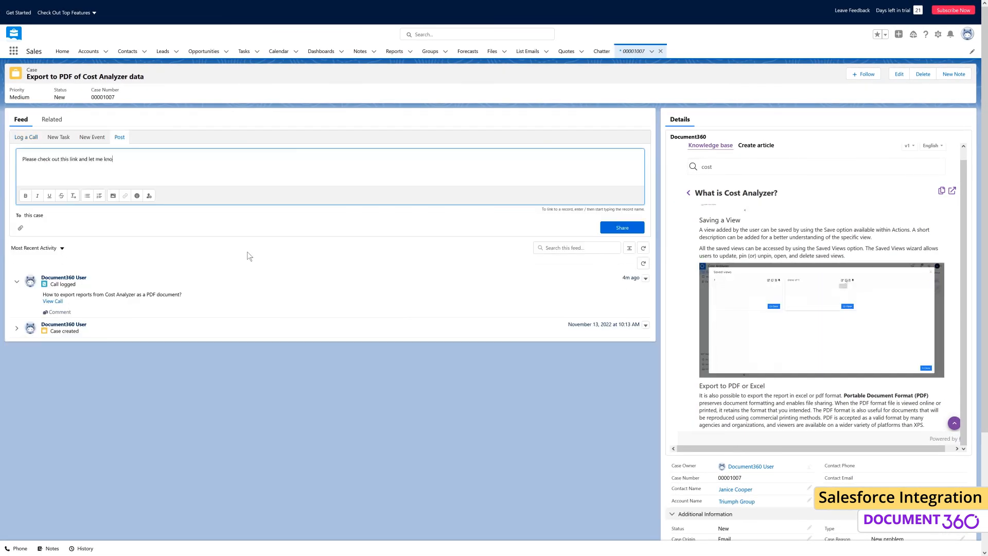
pyautogui.click(620, 227)
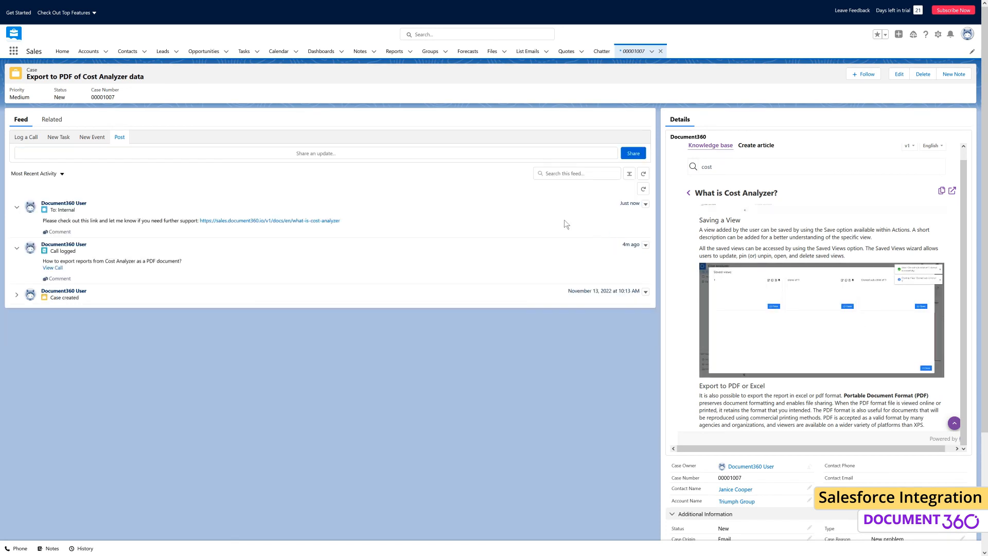